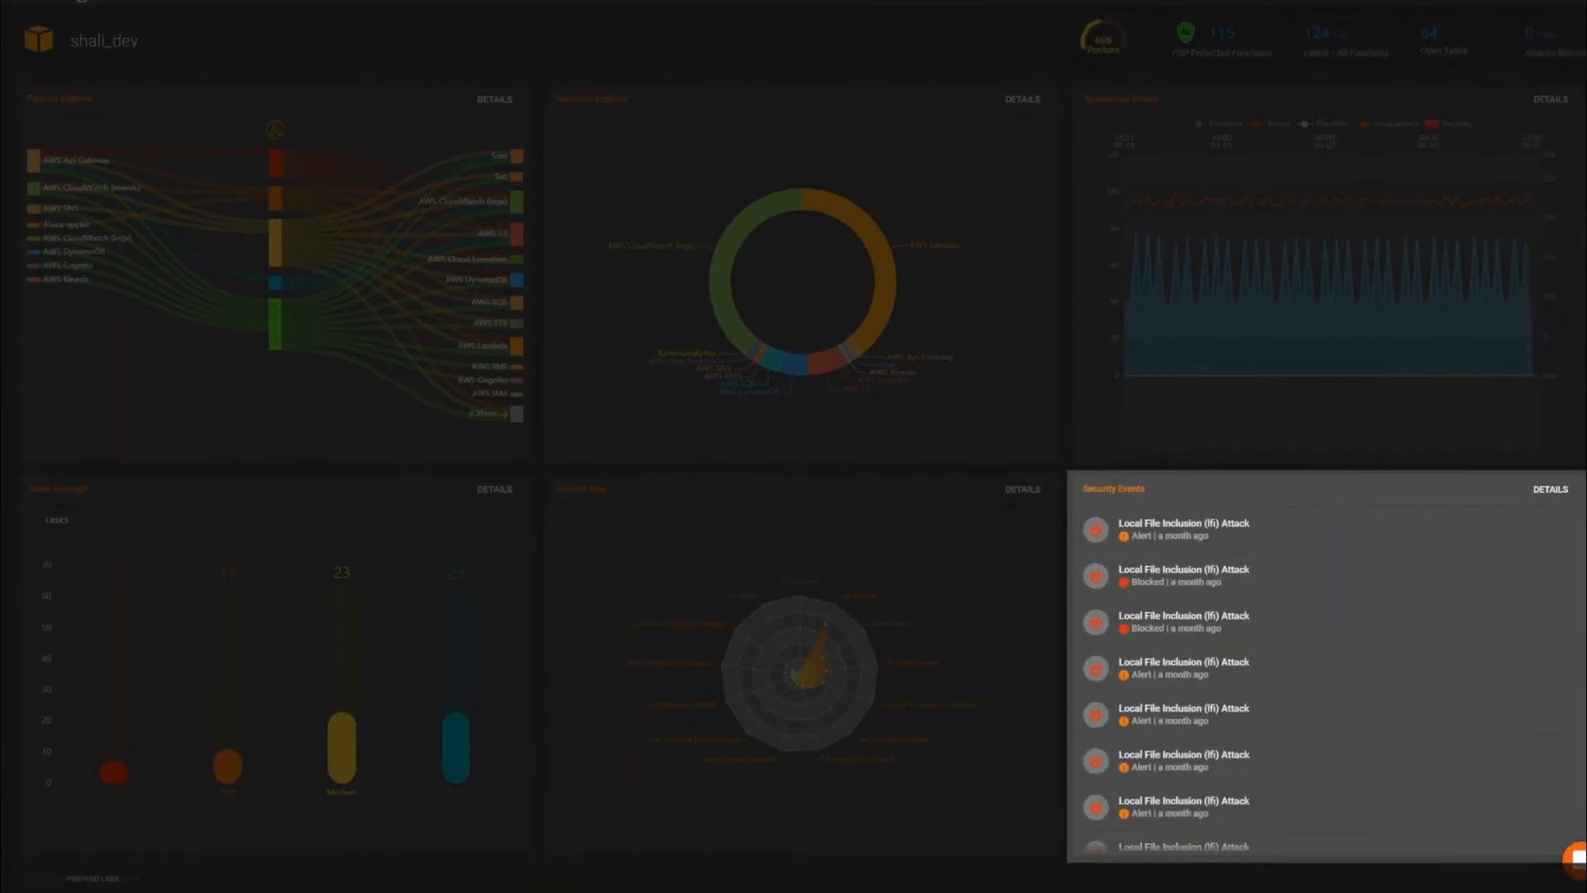
Step: Open Posture Explorer from the Function Explorer panel's DETAILS link for shali_dev
left_click(493, 99)
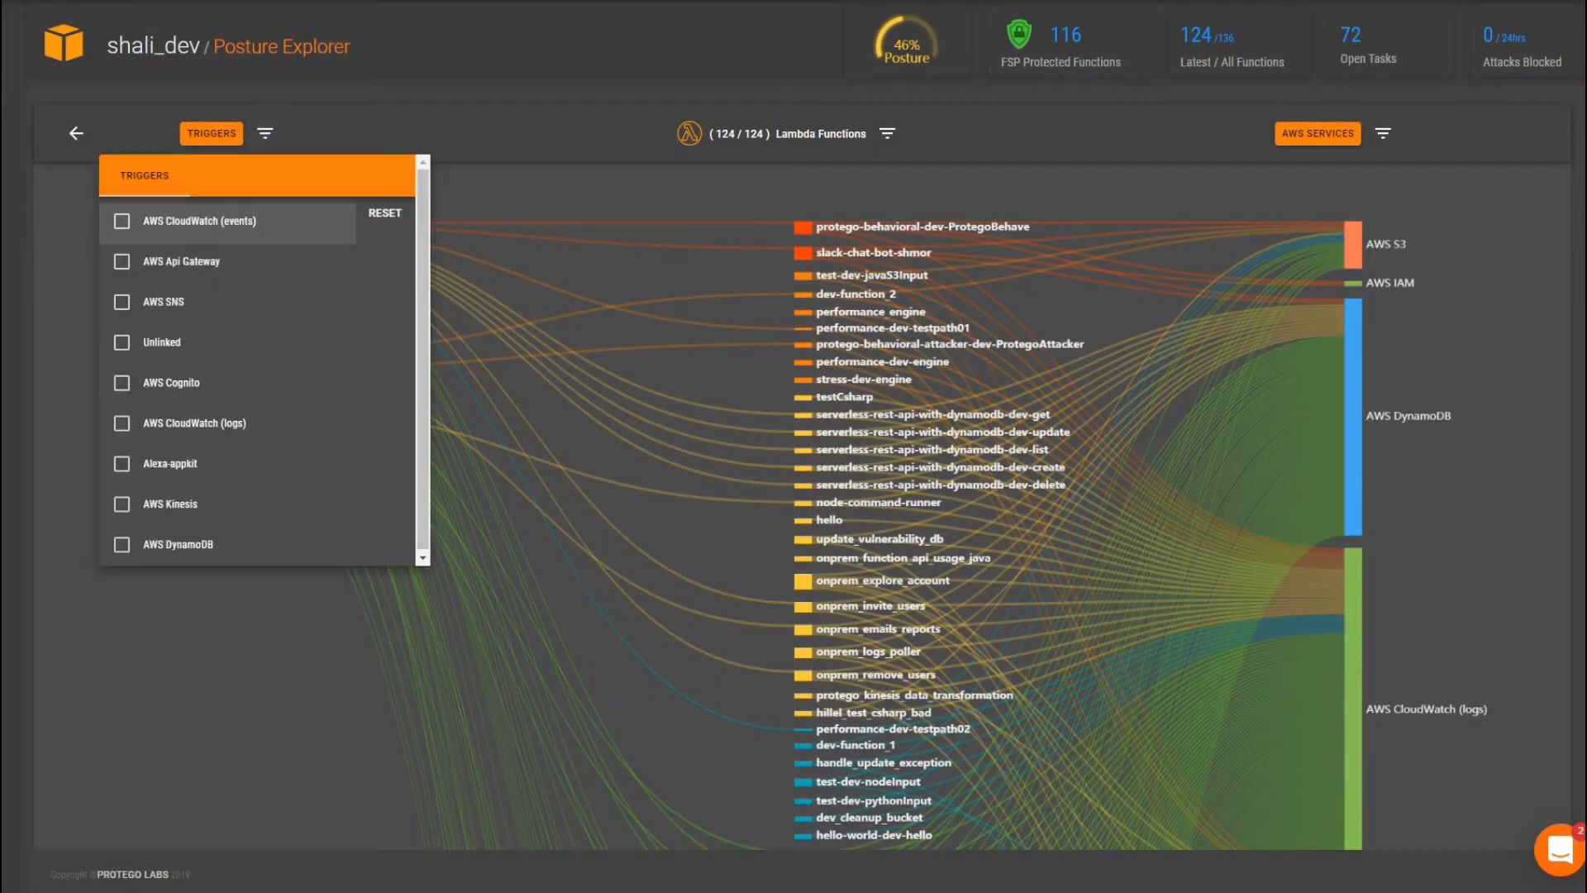
Step: Filter the posture map by CloudWatch events triggers and AWS services, then return to protego-behavioral-dev-ProtegoBehave's overview
left_click(121, 301)
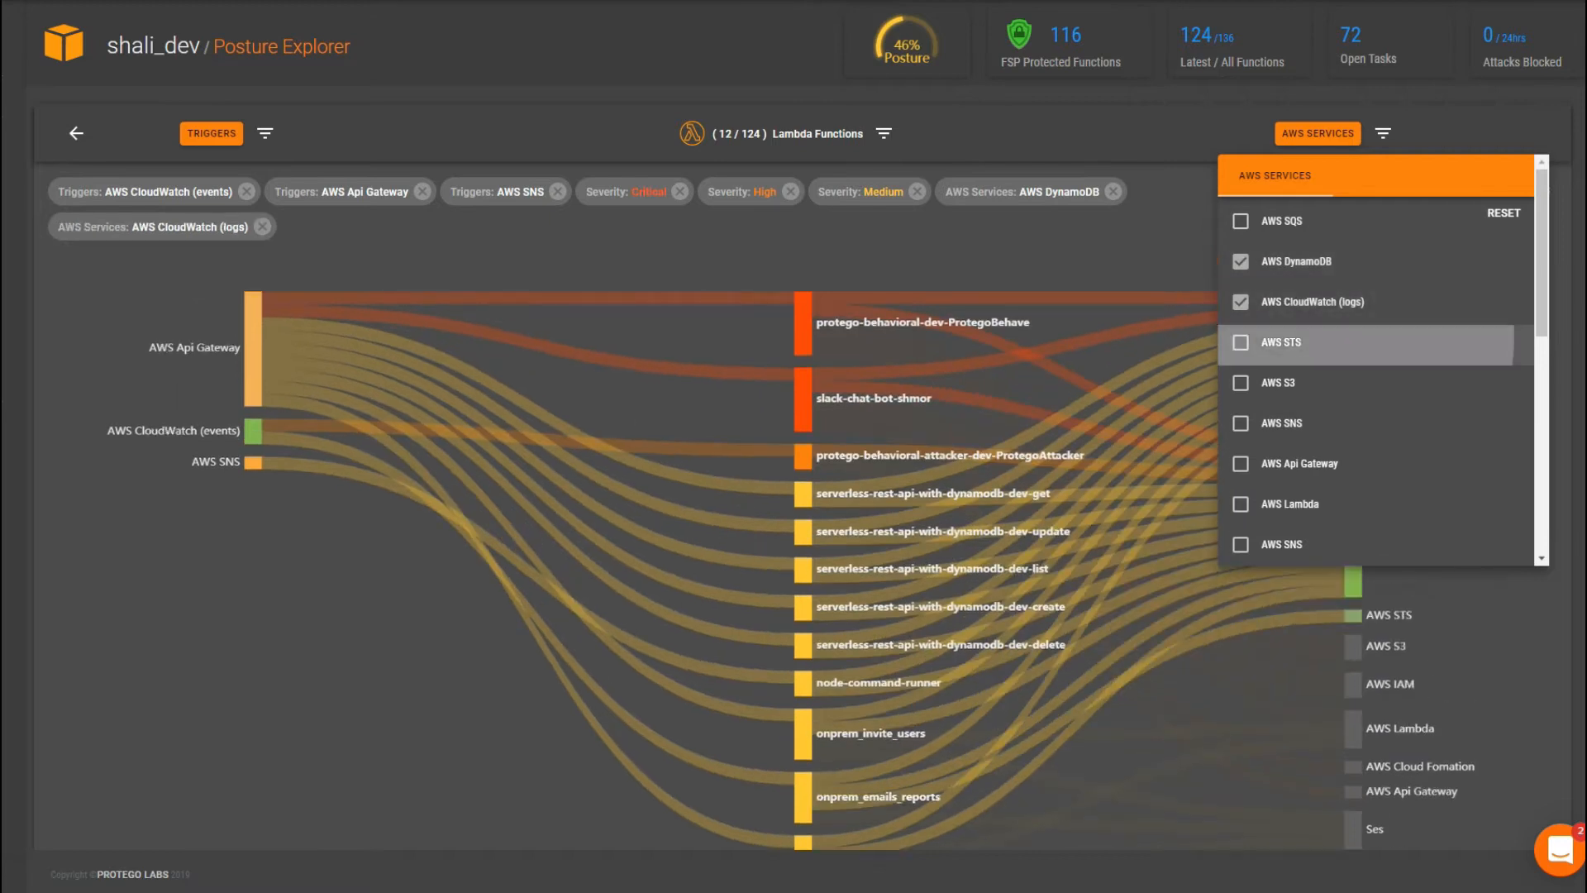
left_click(1242, 342)
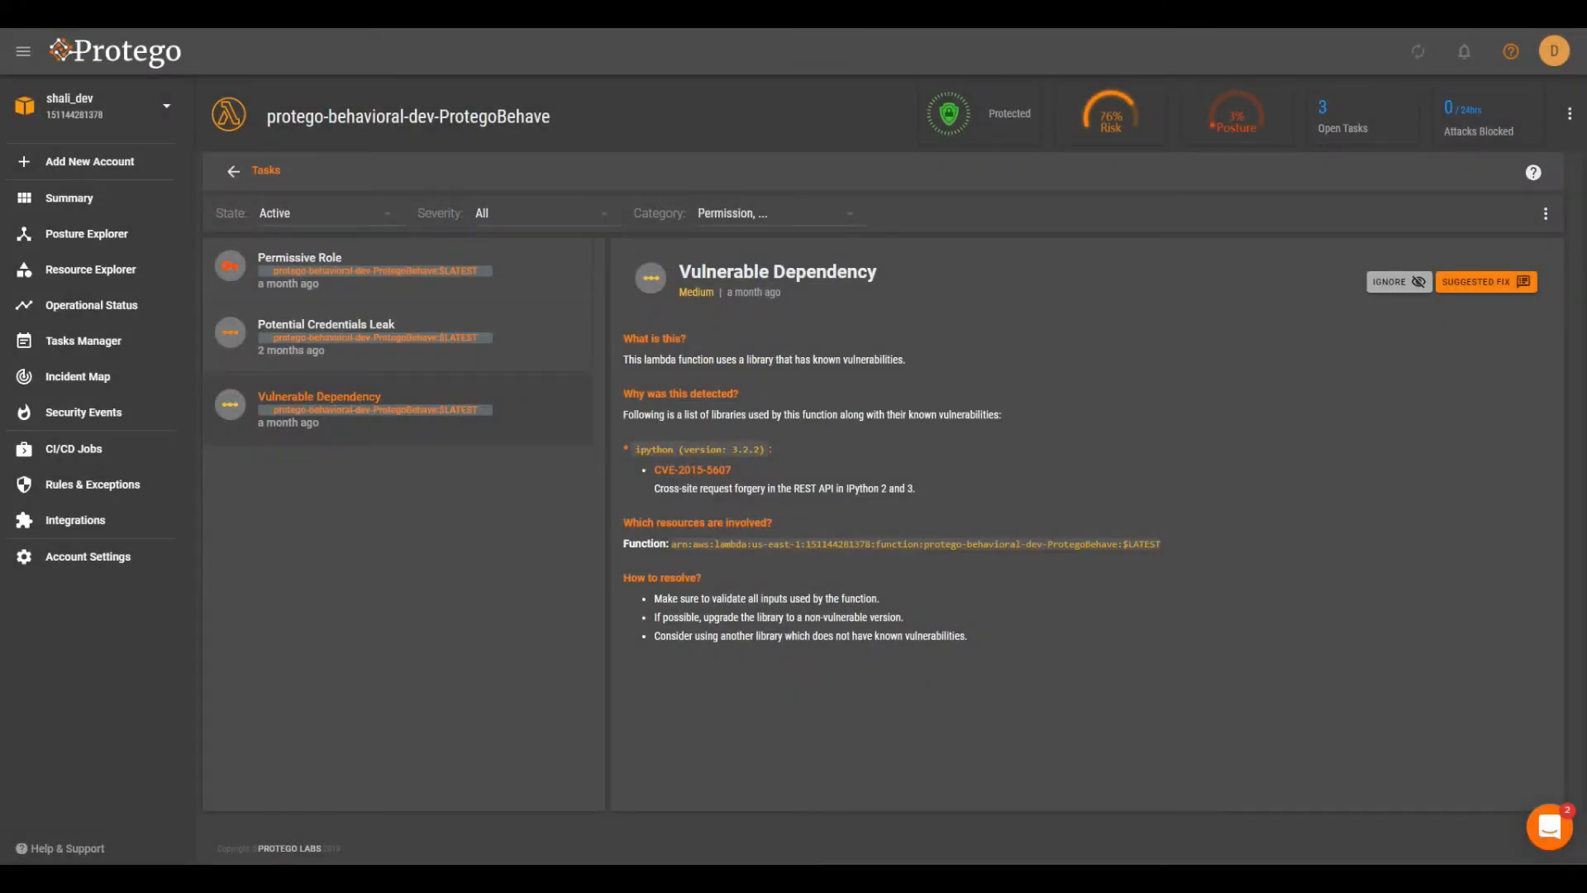
left_click(325, 328)
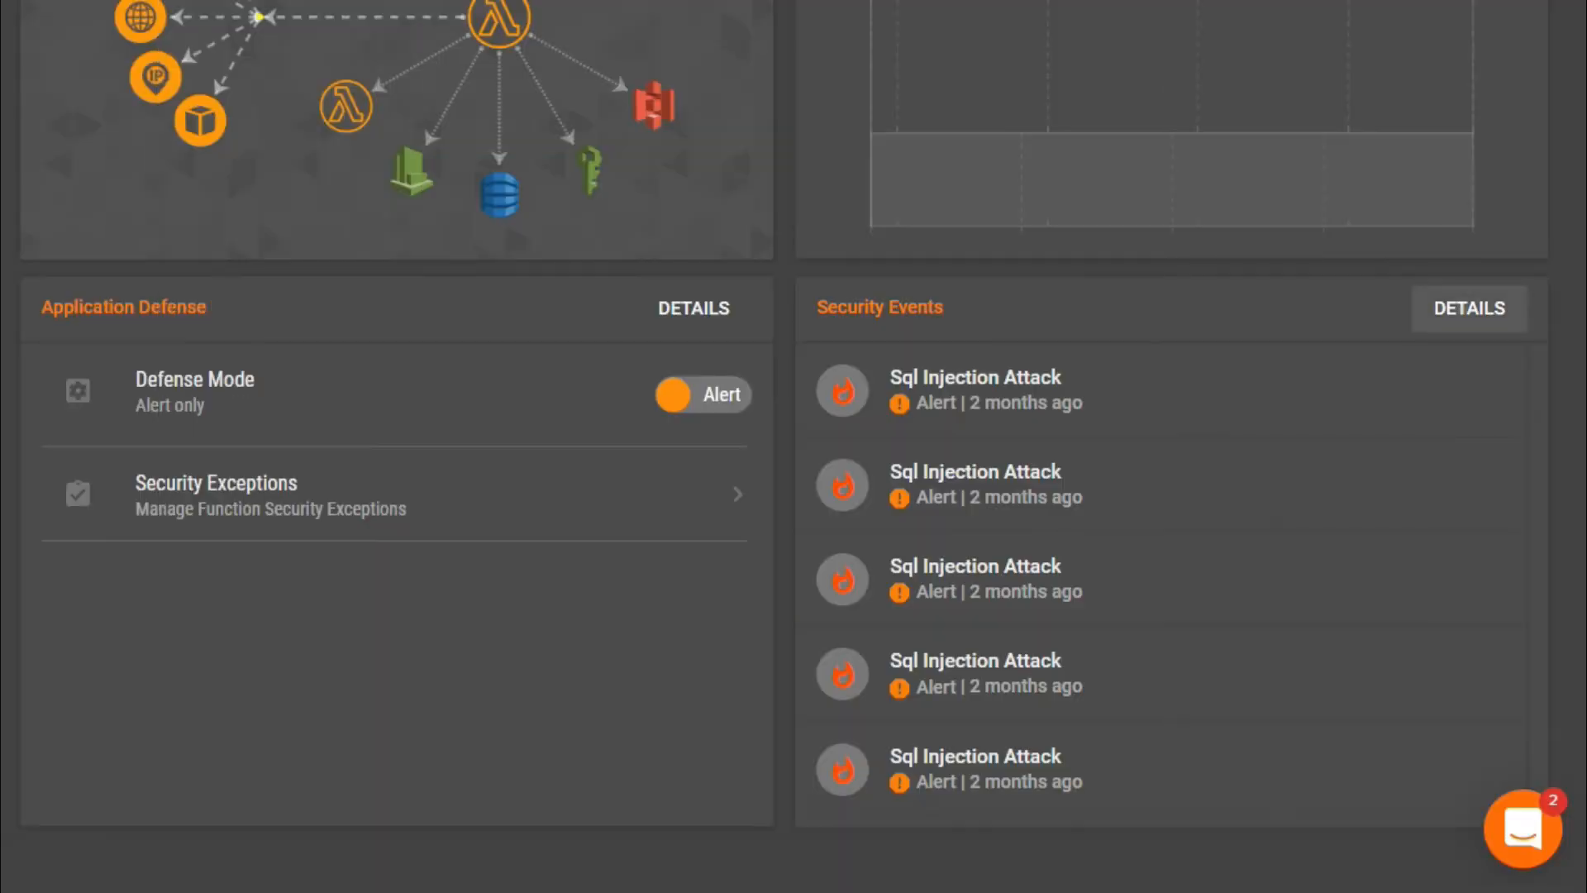
Step: View the function's security events and the first SQL Injection Attack's details, then start a new rule
left_click(1466, 307)
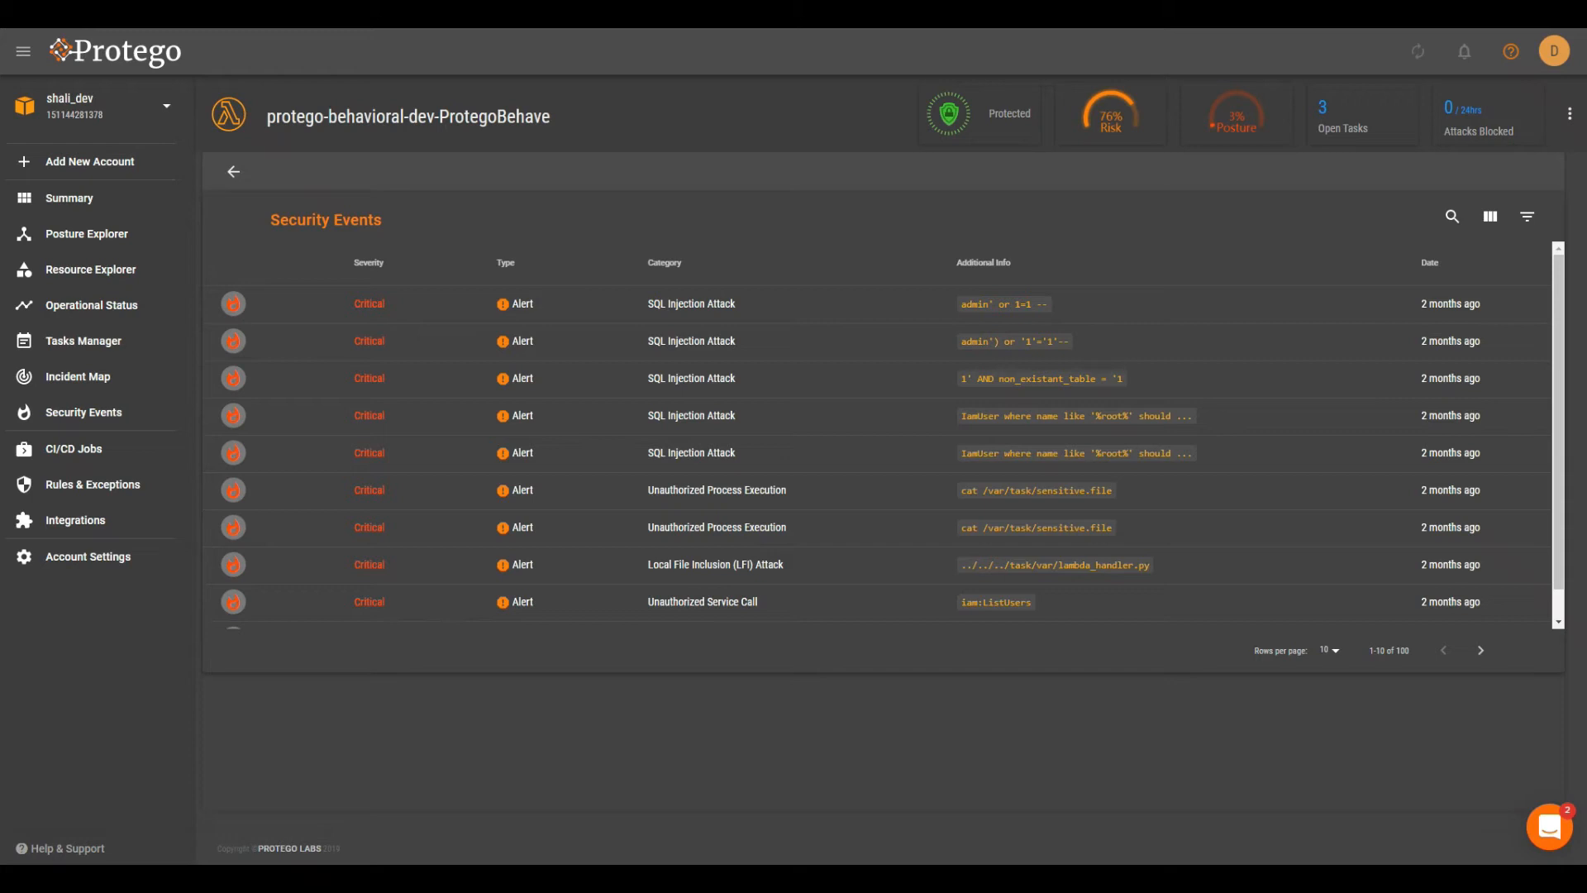
left_click(691, 304)
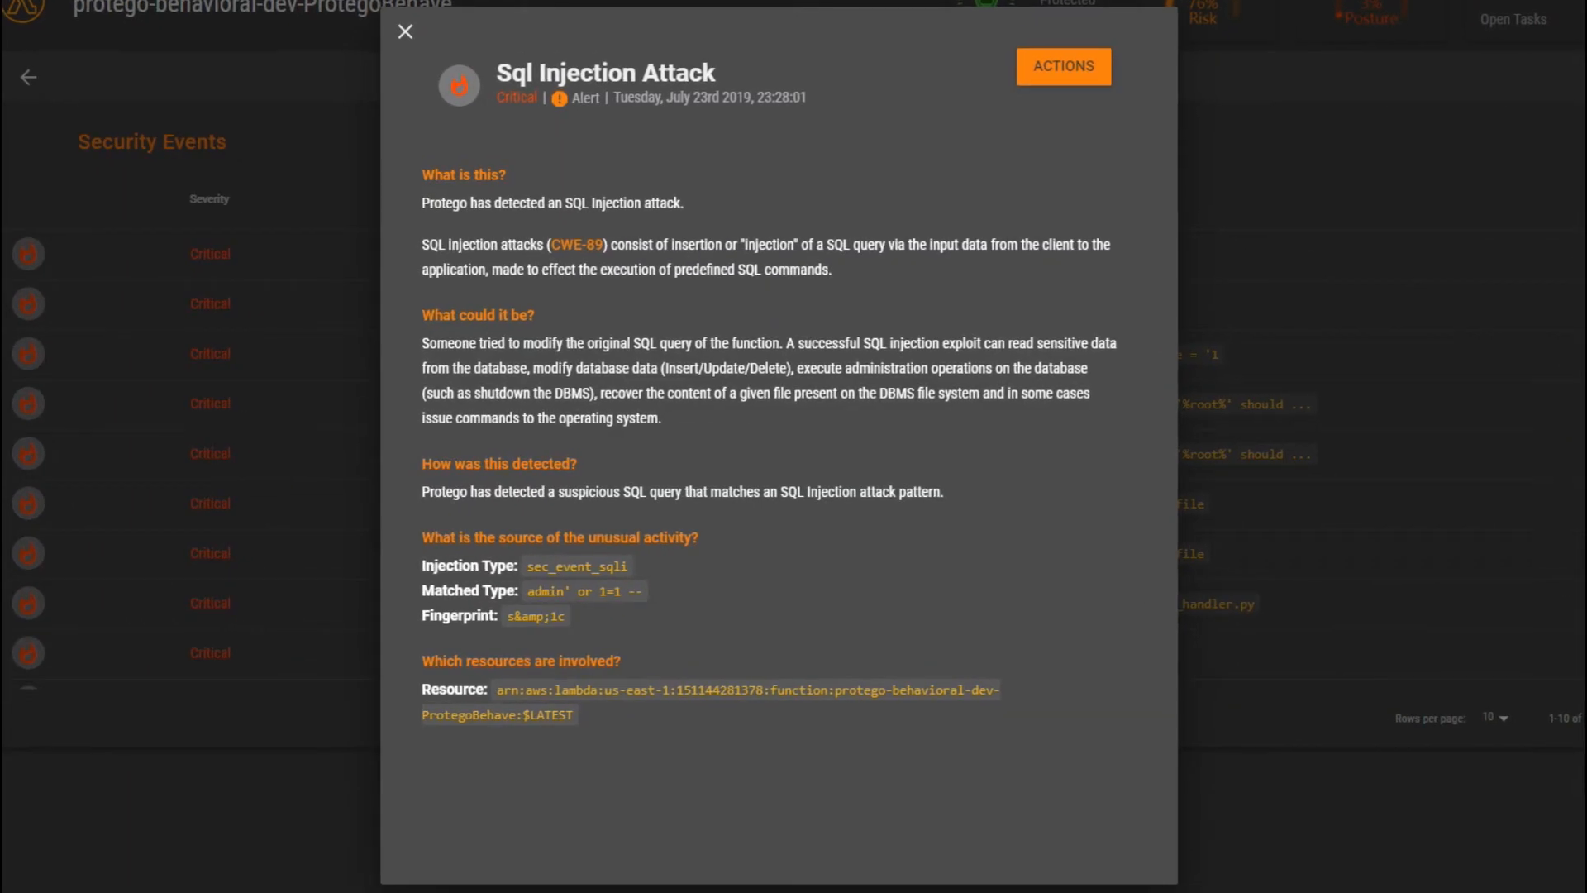
left_click(405, 32)
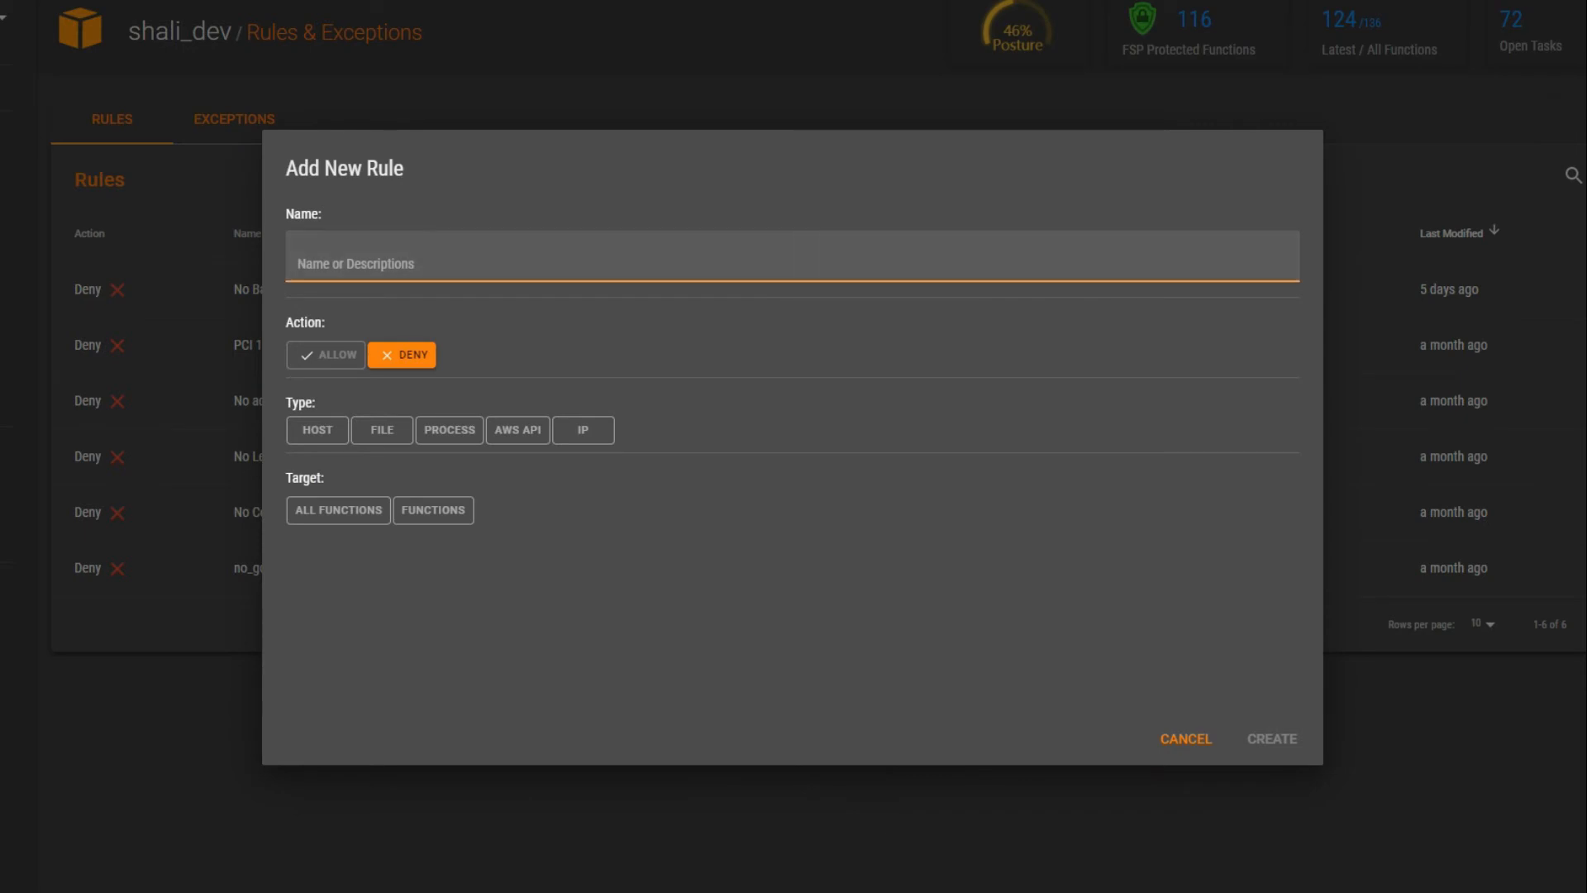
Step: Name the deny rule 'No IAM Access' and set it to block the iam:CreateAccountAlias AWS API call
type("No IAM Access")
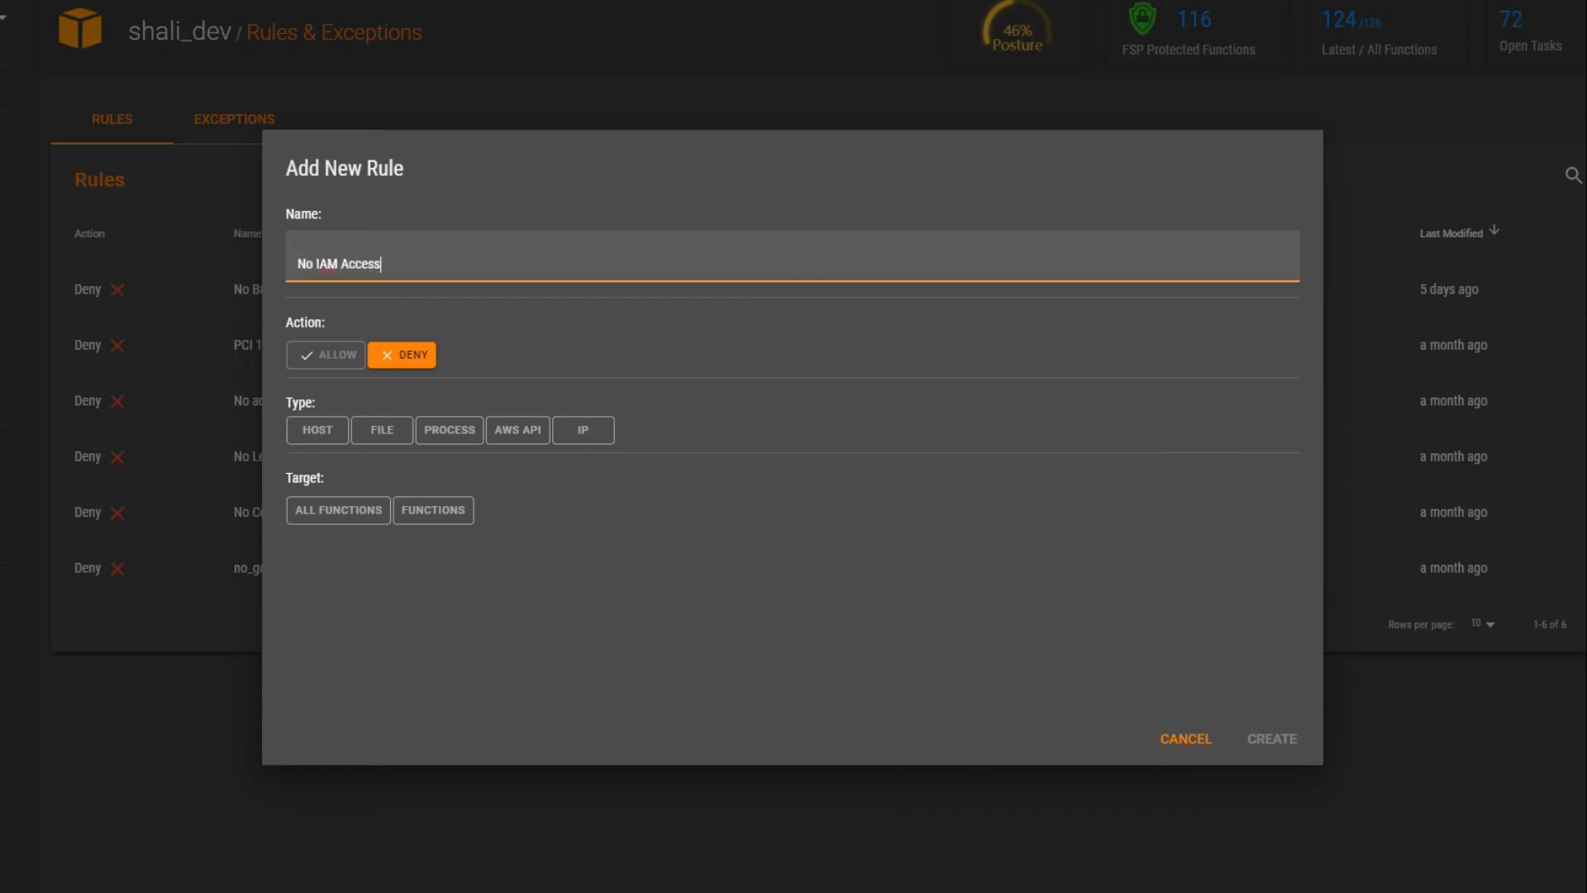
left_click(518, 430)
type("iam:")
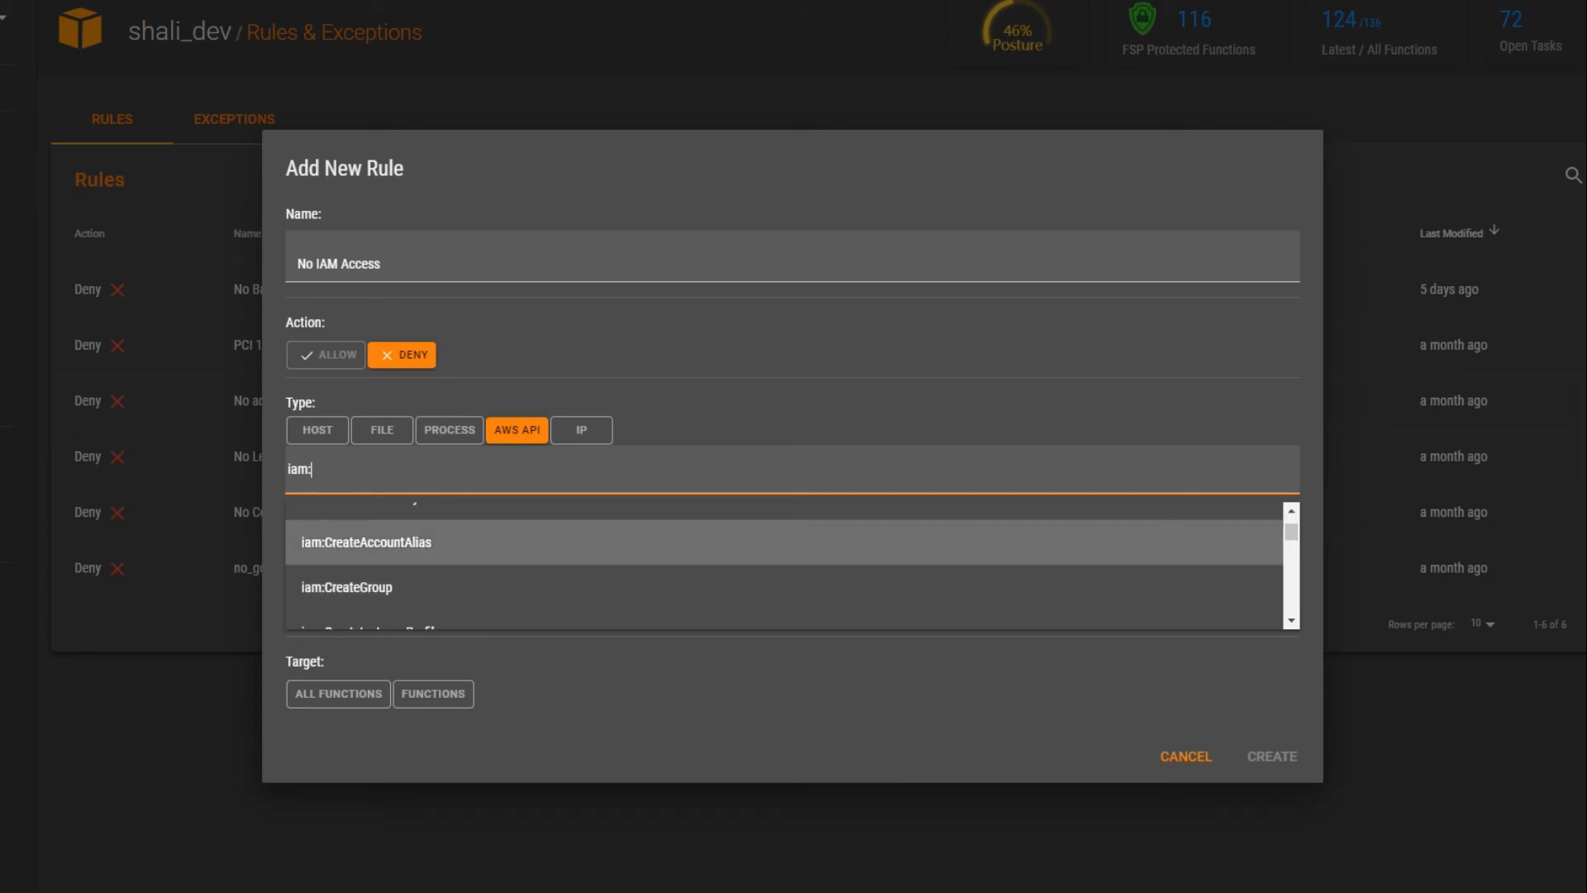
left_click(432, 559)
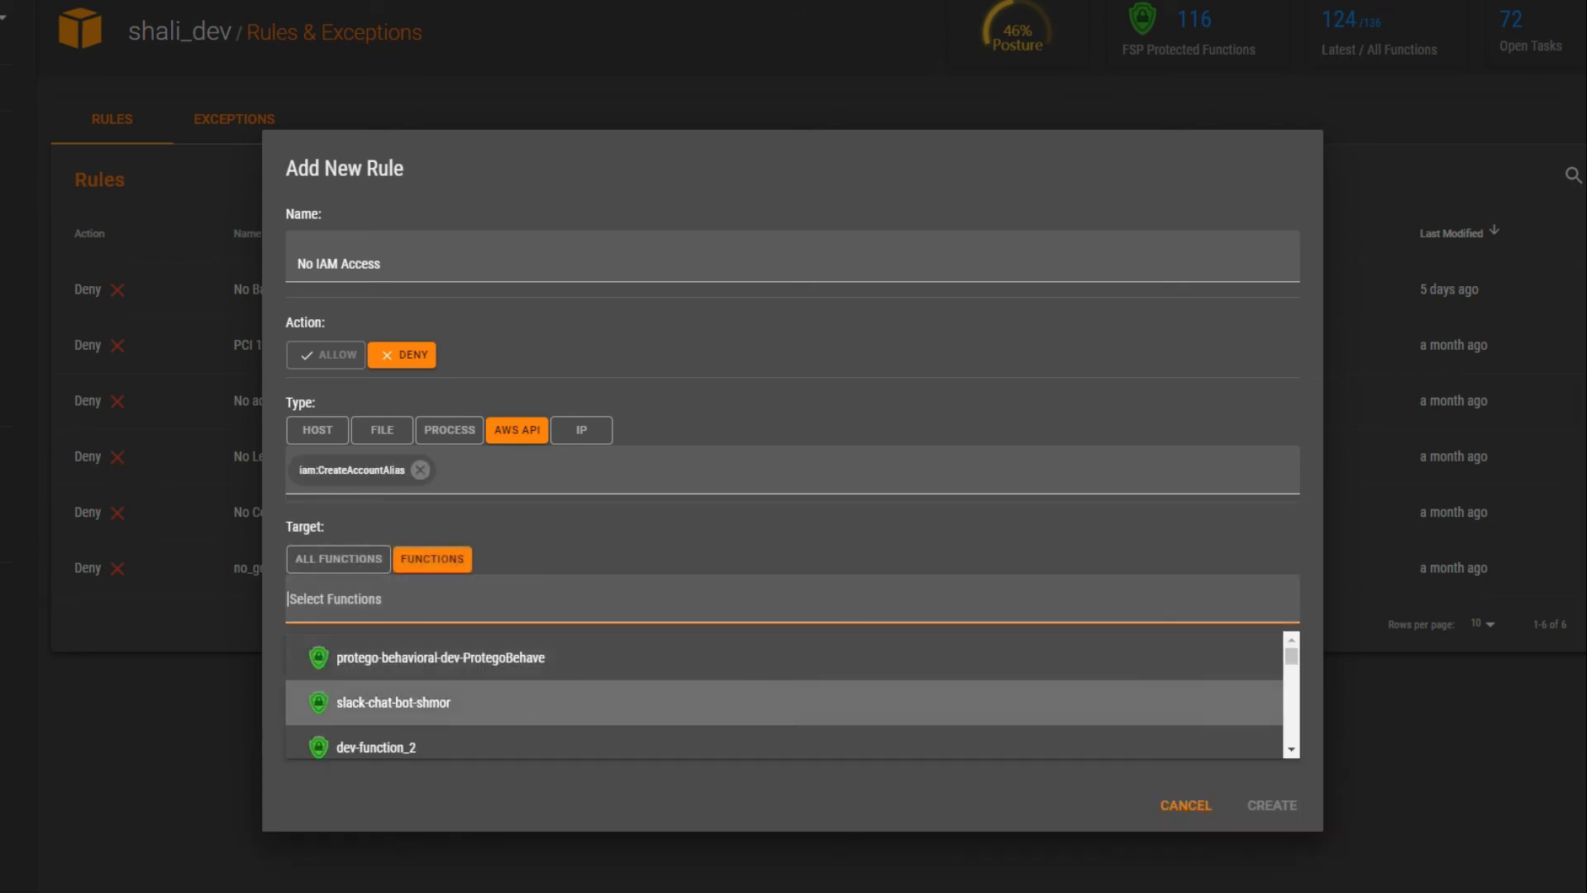